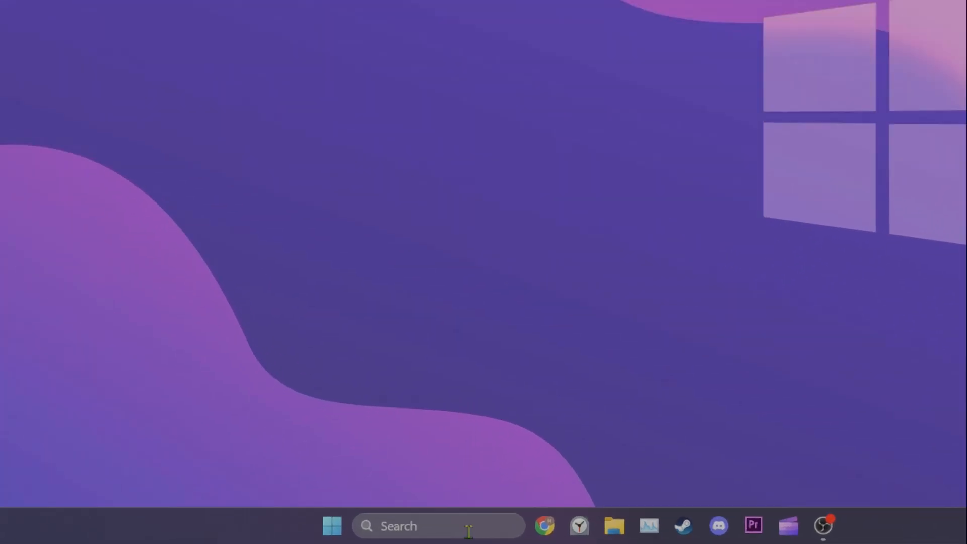
- Search 'teams' in Start and open Microsoft Teams' App settings page
type("teams")
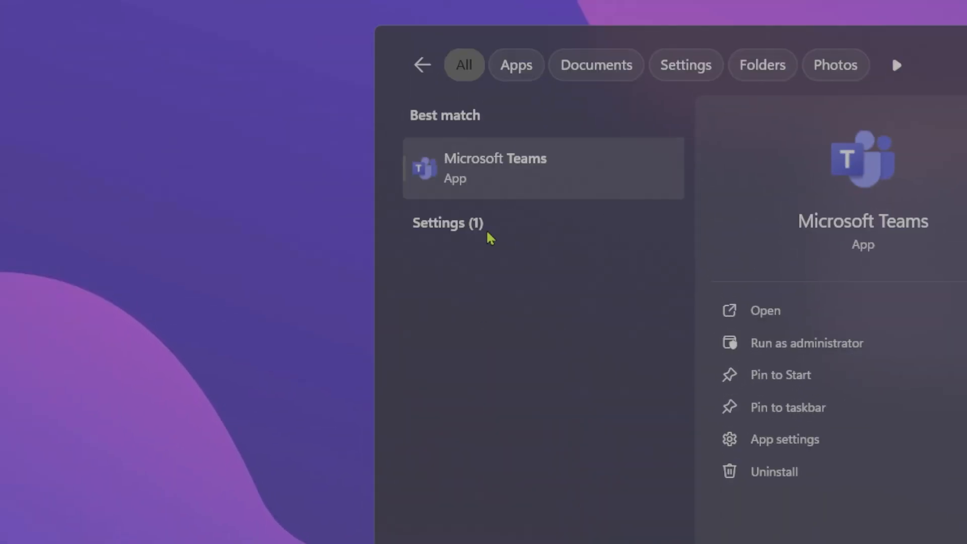
right_click(543, 167)
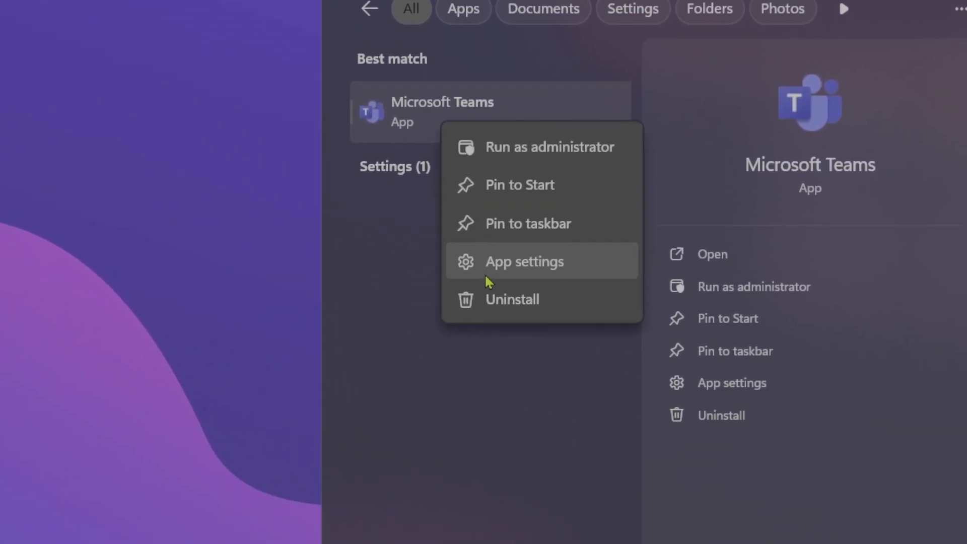
left_click(525, 261)
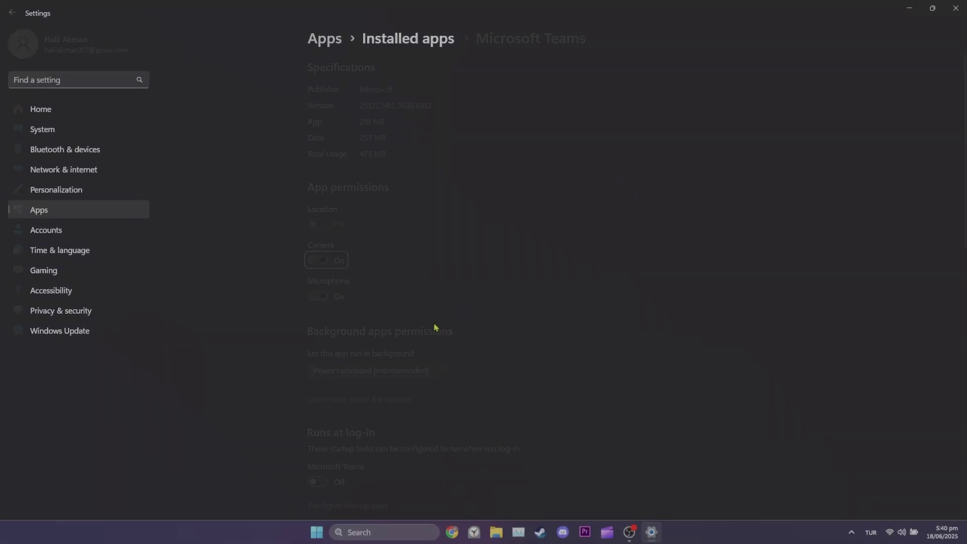
- Run Repair under Reset on the Microsoft Teams app settings page
scroll("down", 3)
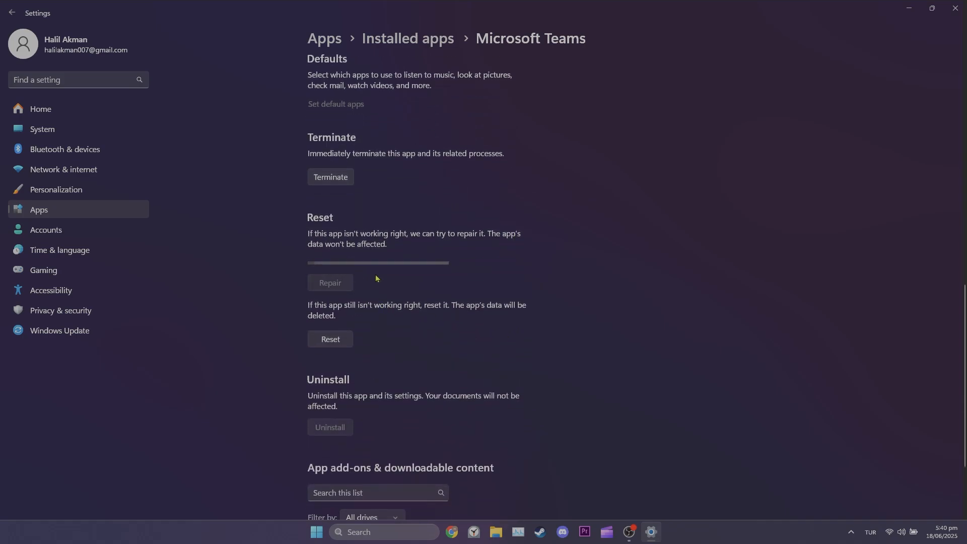
left_click(330, 283)
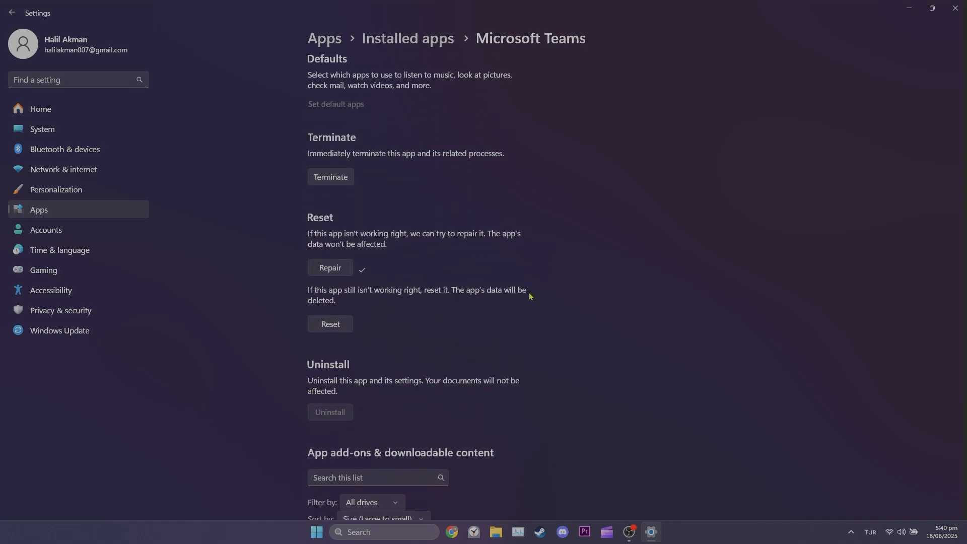
left_click(330, 323)
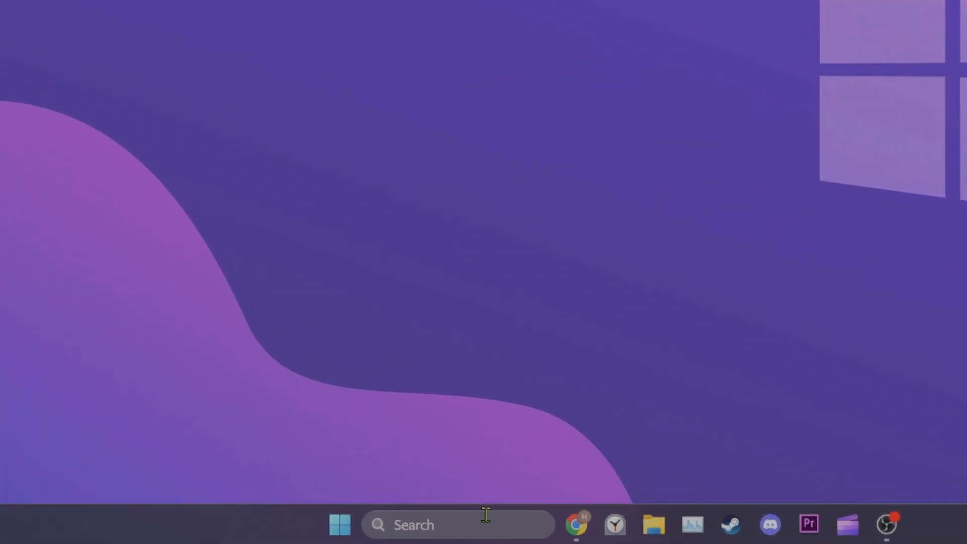
- Search 'teams' in Start, uninstall Microsoft Teams, and confirm removal
type("teams")
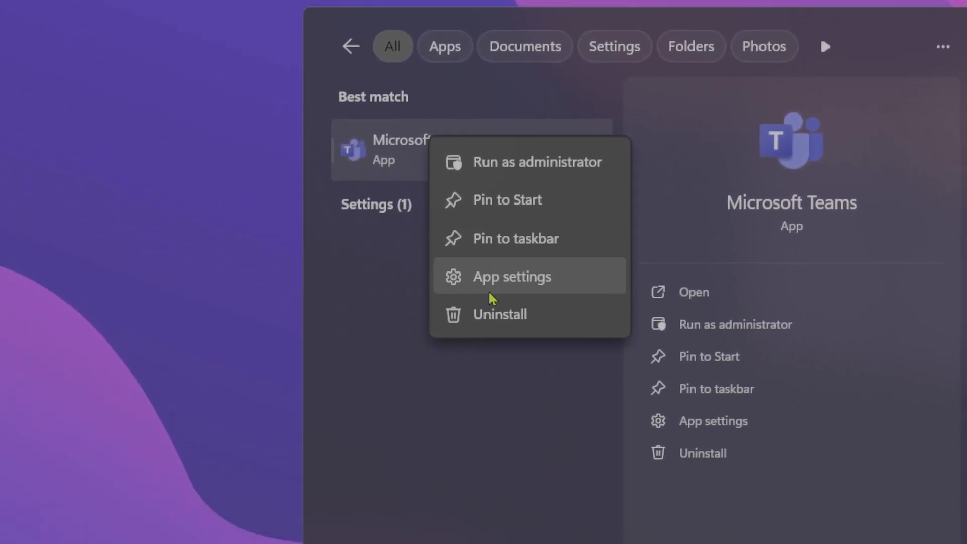
left_click(500, 314)
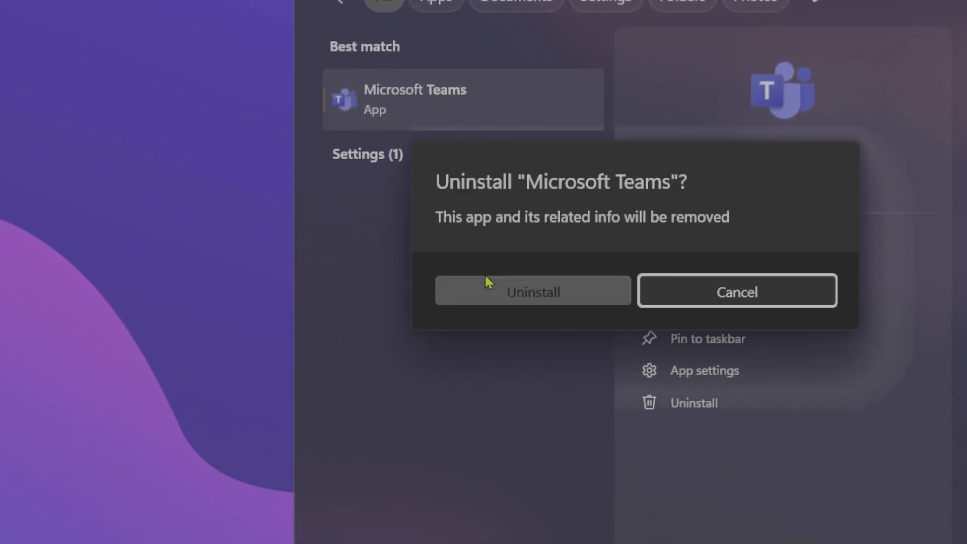
left_click(736, 291)
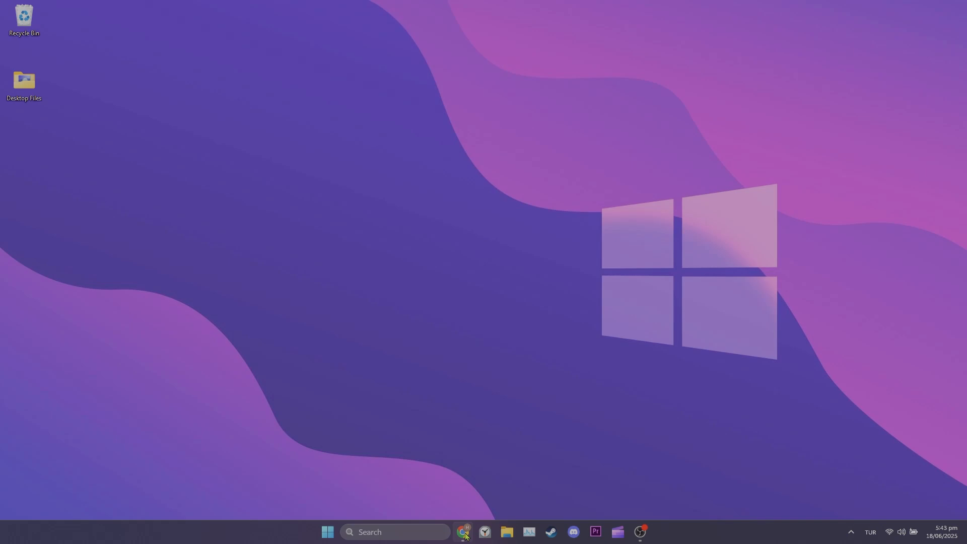
- In Chrome, open the 'Download Microsoft Teams Desktop and Mobile Apps' result
left_click(465, 532)
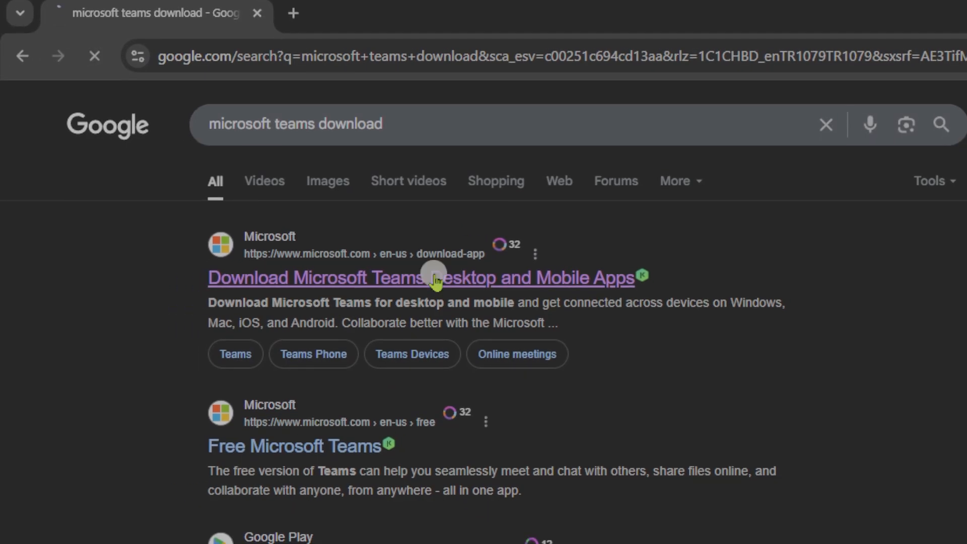
left_click(421, 277)
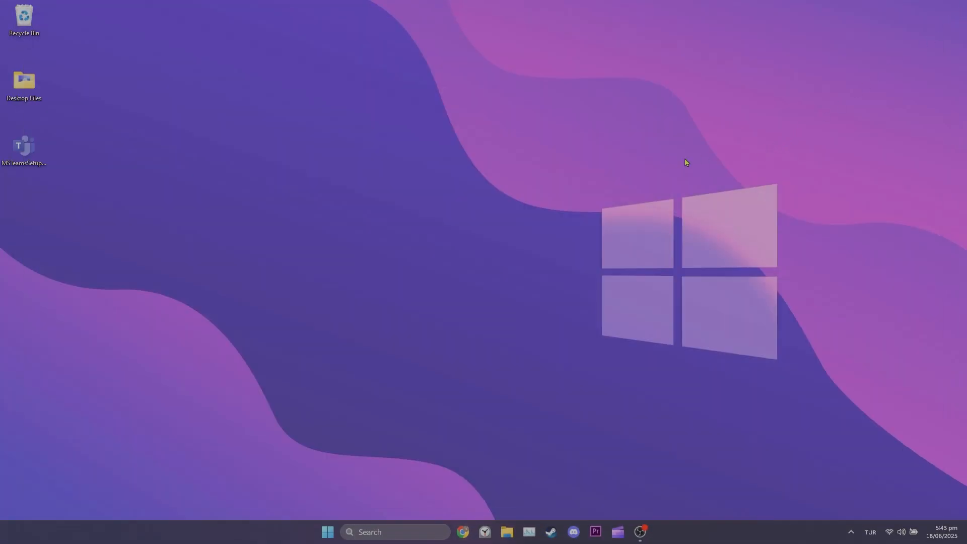
- Launch MSTeamsSetup from the desktop and allow it to run past the security warning
double_click(24, 147)
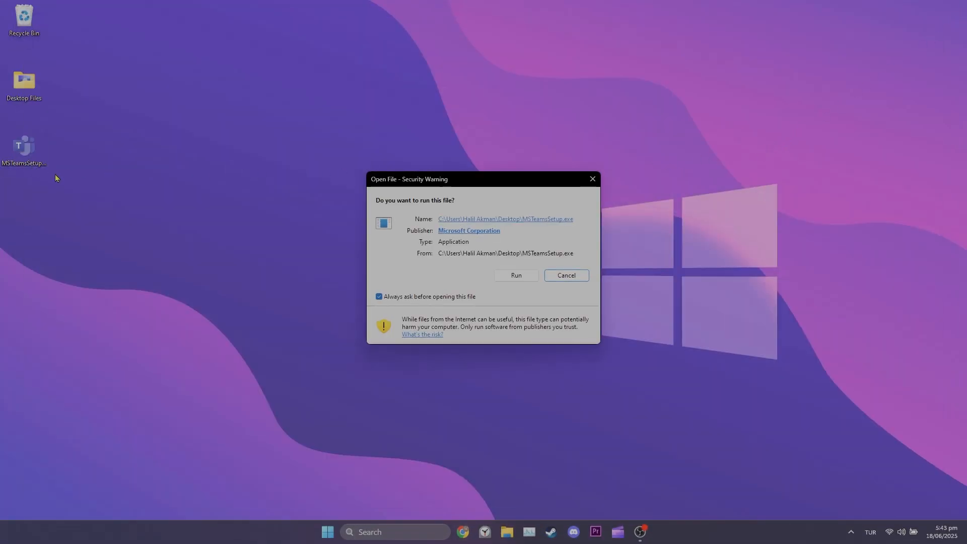
left_click(515, 275)
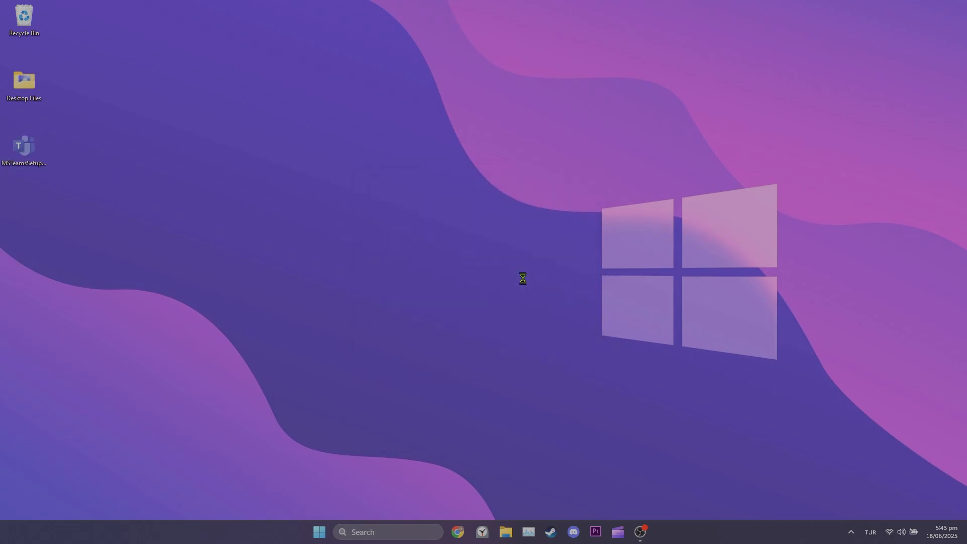
double_click(24, 147)
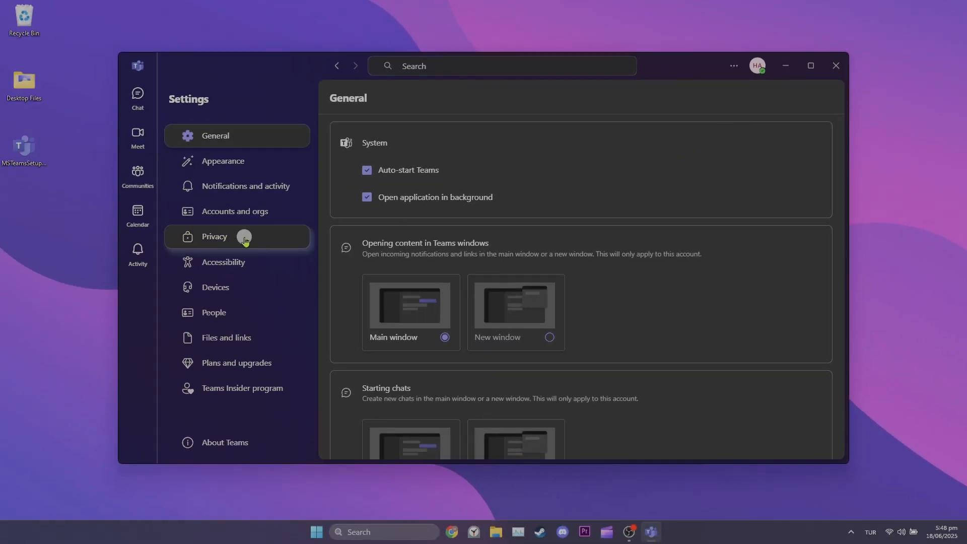
- Switch the Optional connected experiences toggle On in Teams Privacy settings
left_click(214, 236)
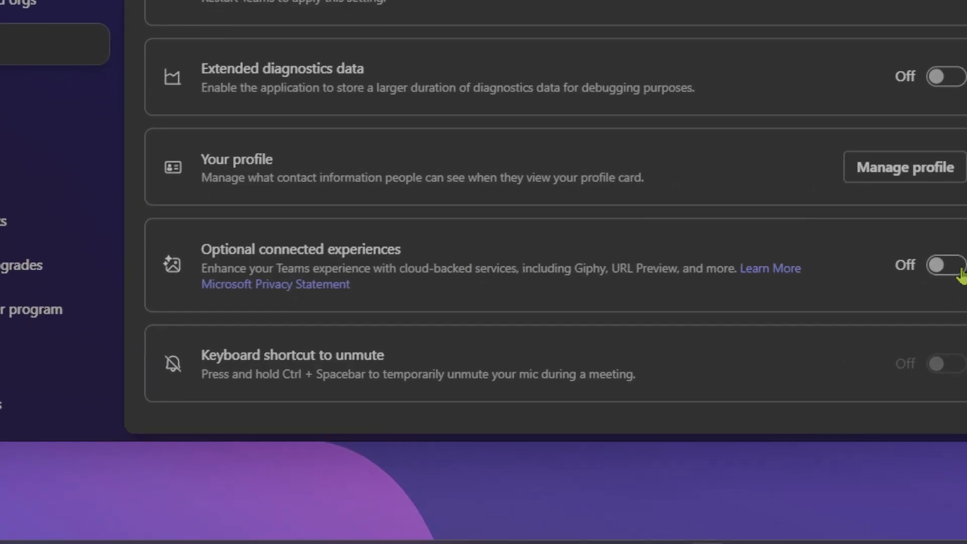
left_click(947, 265)
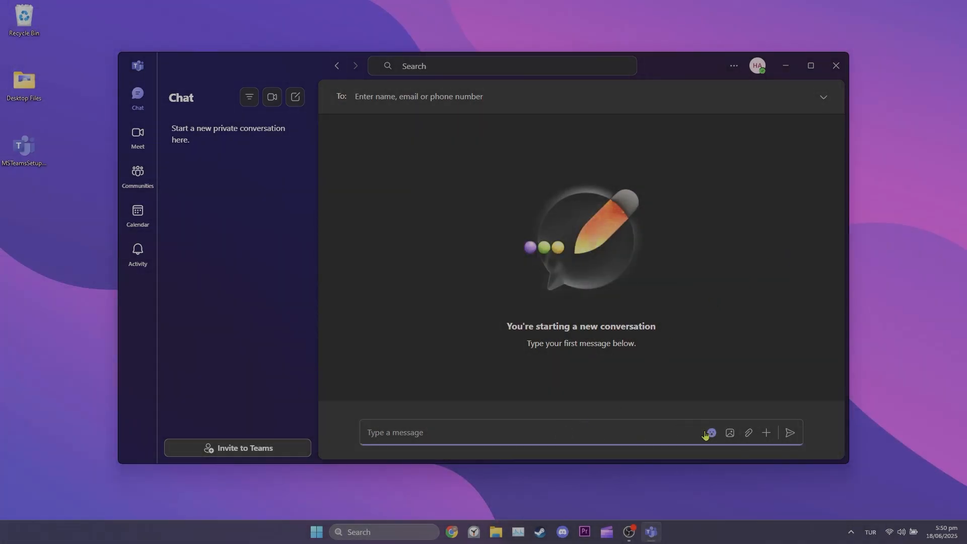
- In the new chat message box, show recent GIFs from the emoji panel and pick the first
left_click(711, 432)
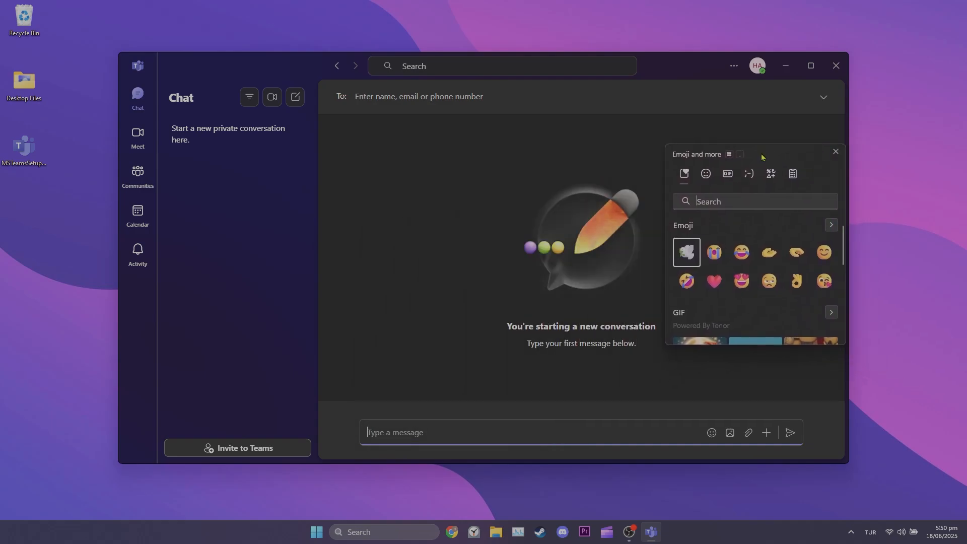
mouse_move(726, 173)
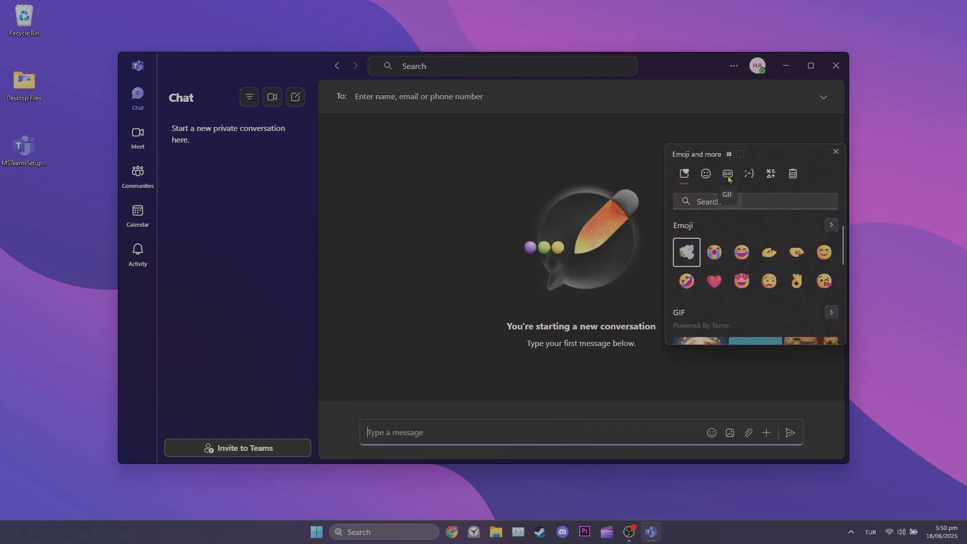
left_click(728, 173)
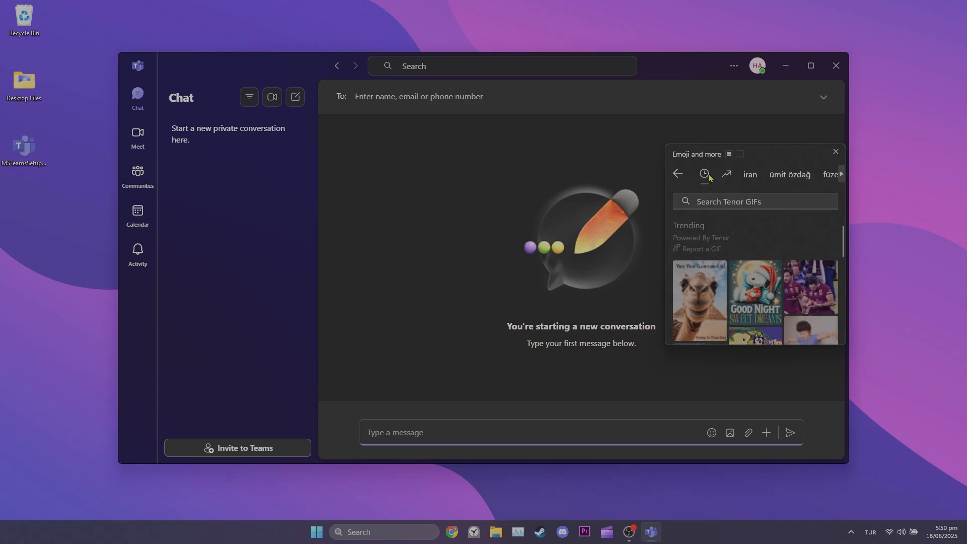
left_click(703, 174)
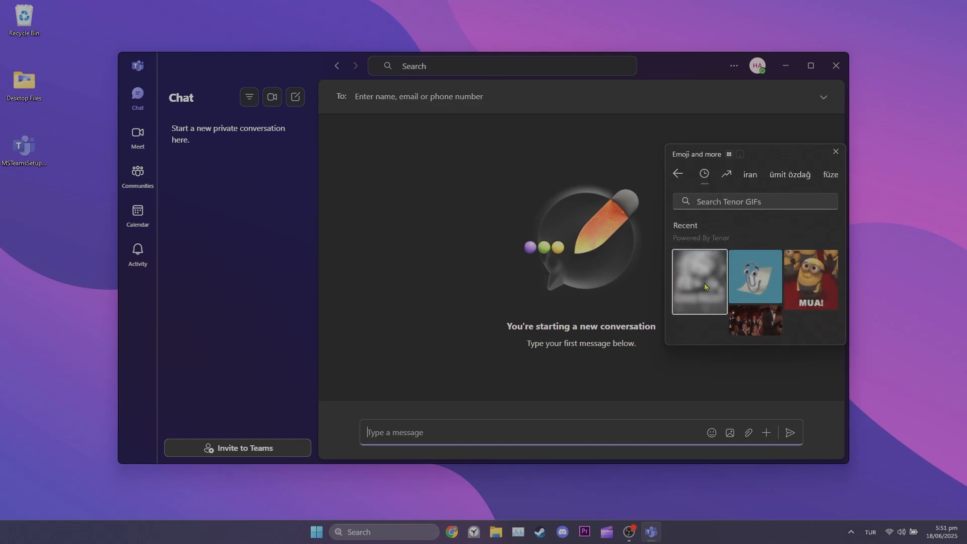
left_click(699, 281)
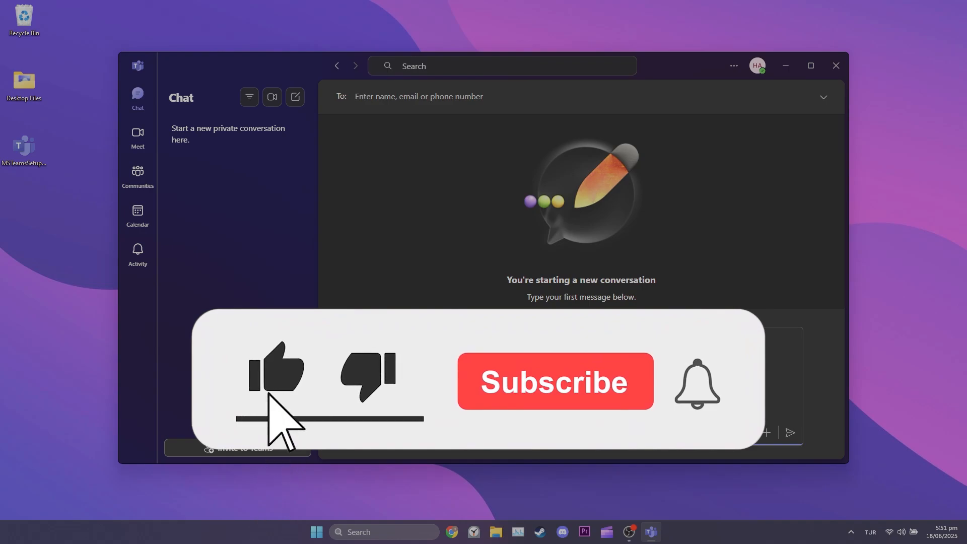
left_click(554, 380)
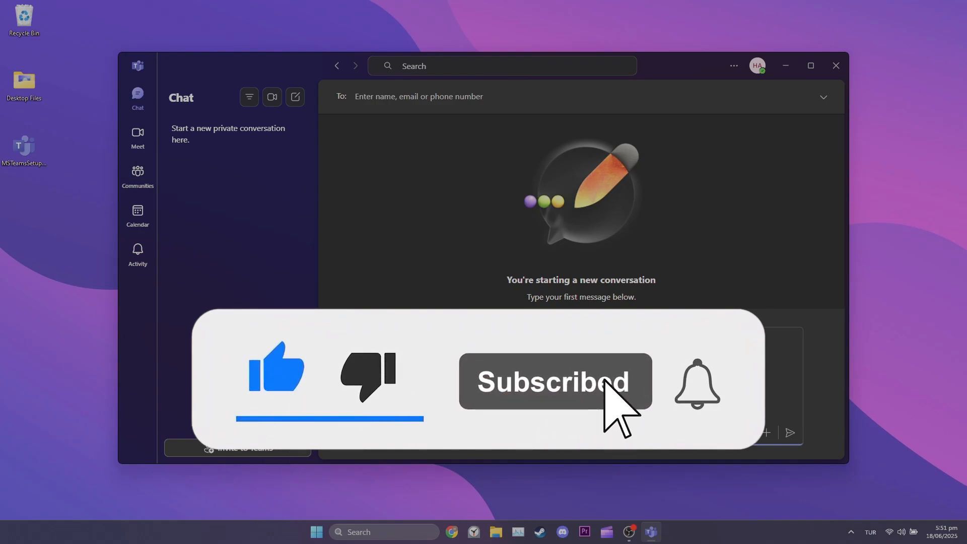